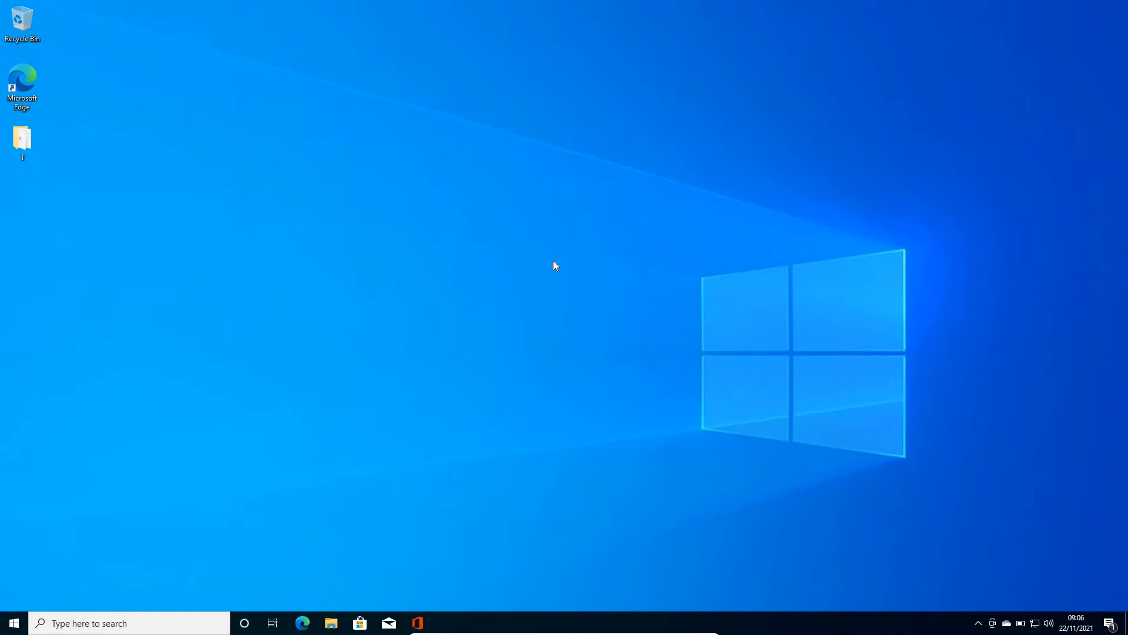
mouse_move(201, 458)
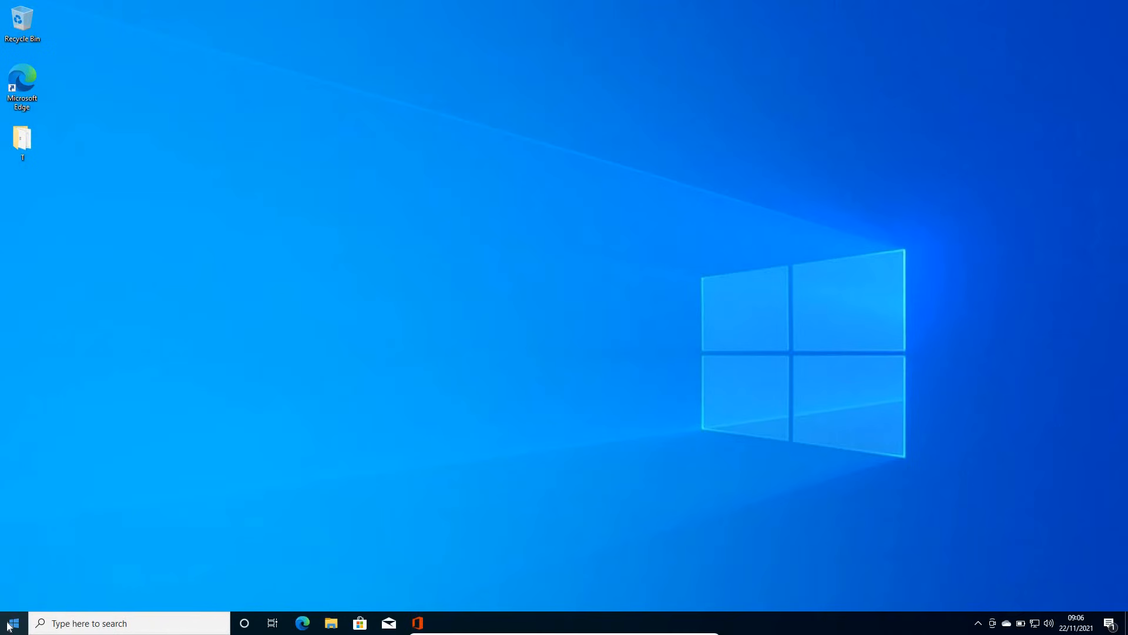
Launch Device Manager from the Start menu and select High Definition Audio Device under Sound, video and game controllers
right_click(11, 622)
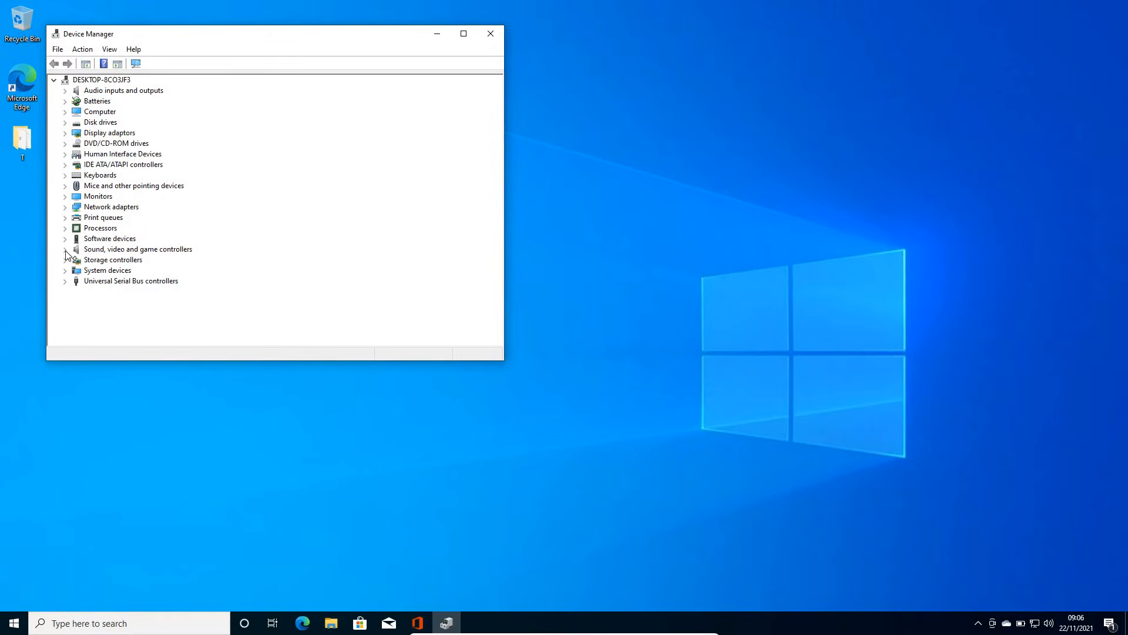
left_click(65, 249)
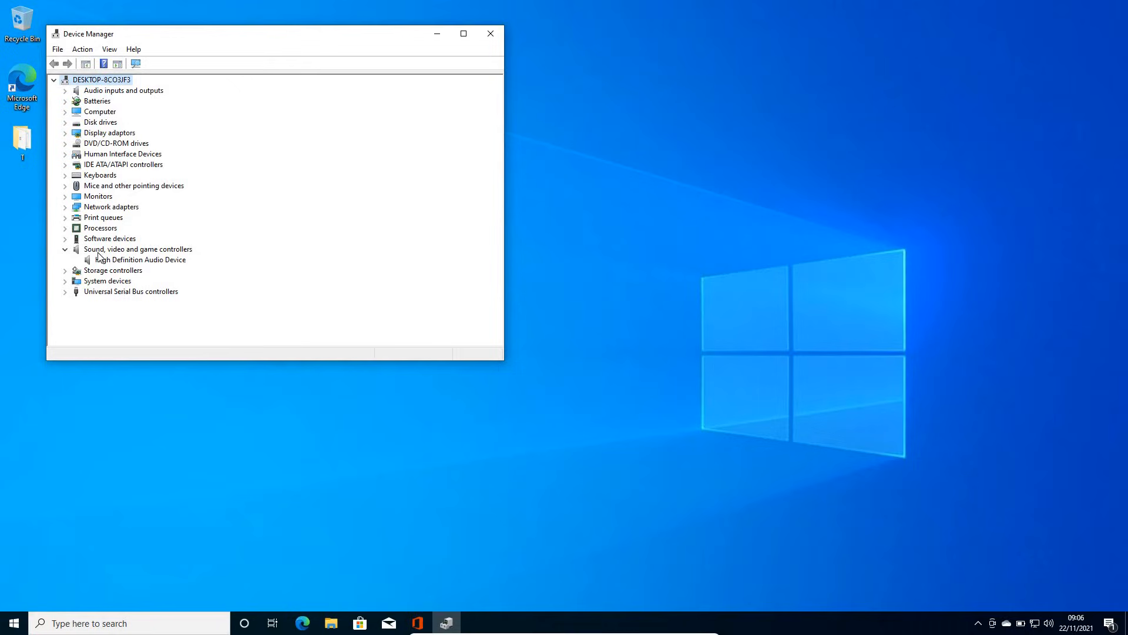
left_click(141, 259)
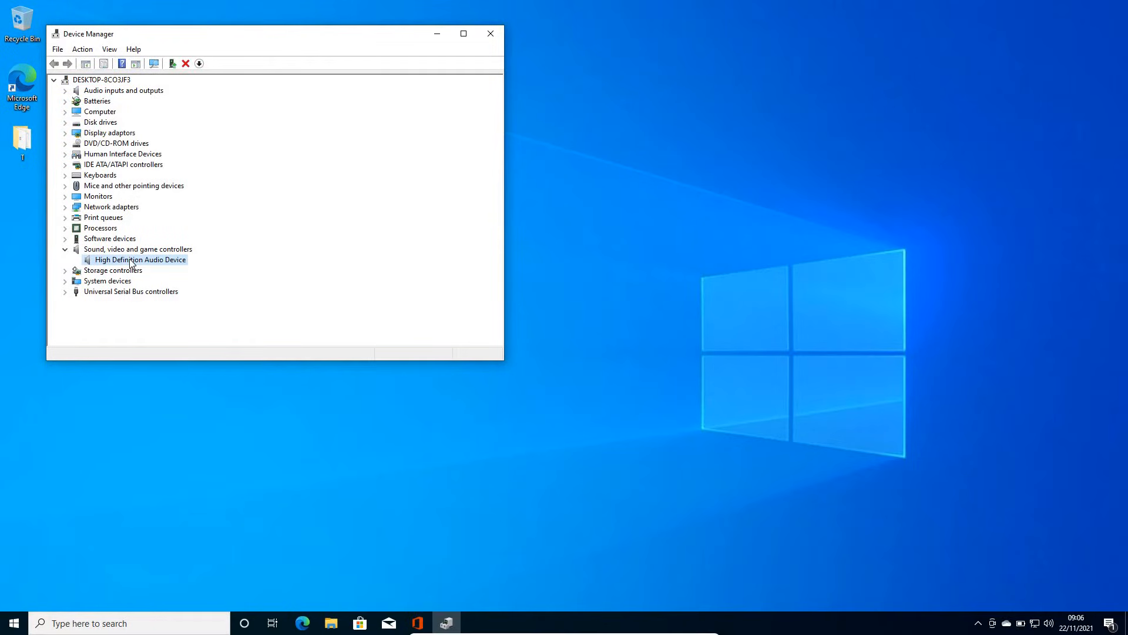
View the High Definition Audio Device's Driver properties to check the driver date, then search realtek in Edge
right_click(140, 259)
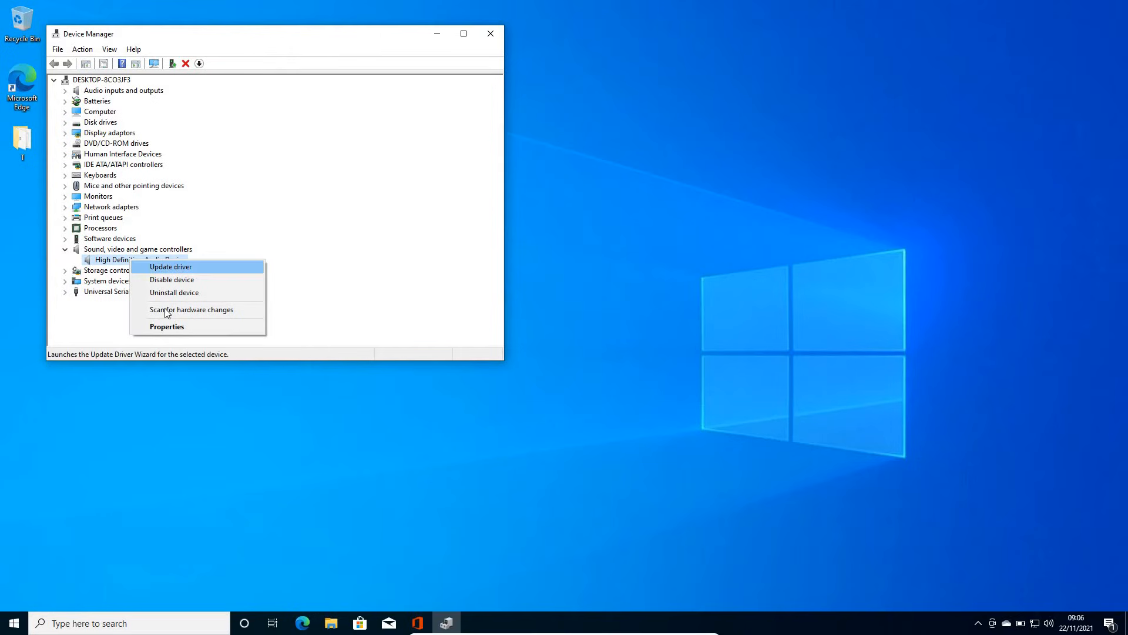
left_click(166, 326)
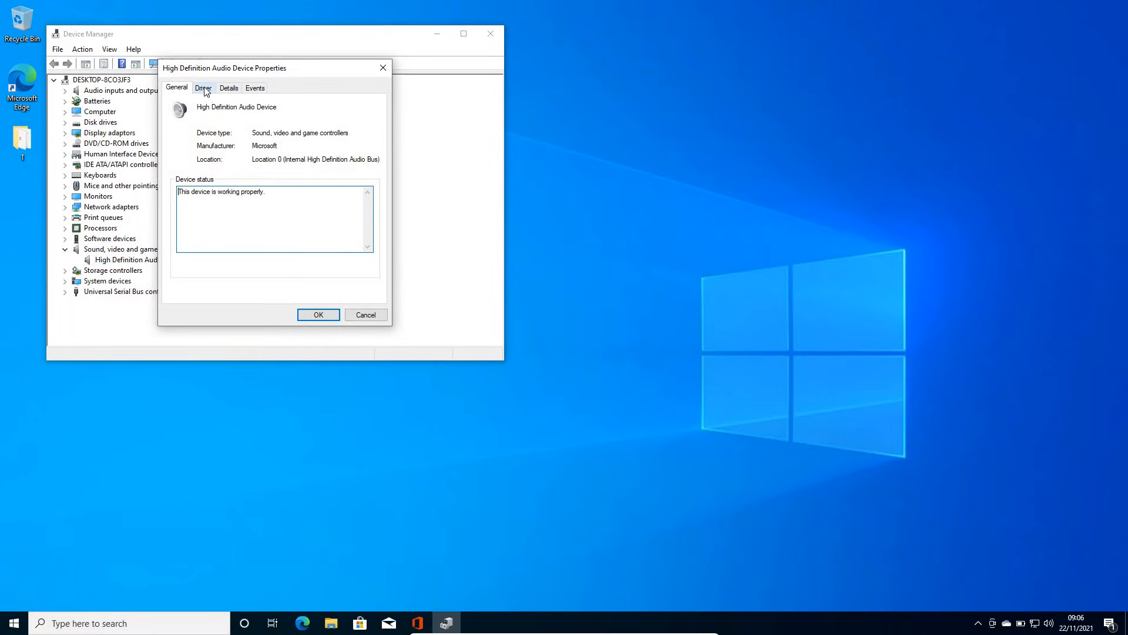
left_click(203, 87)
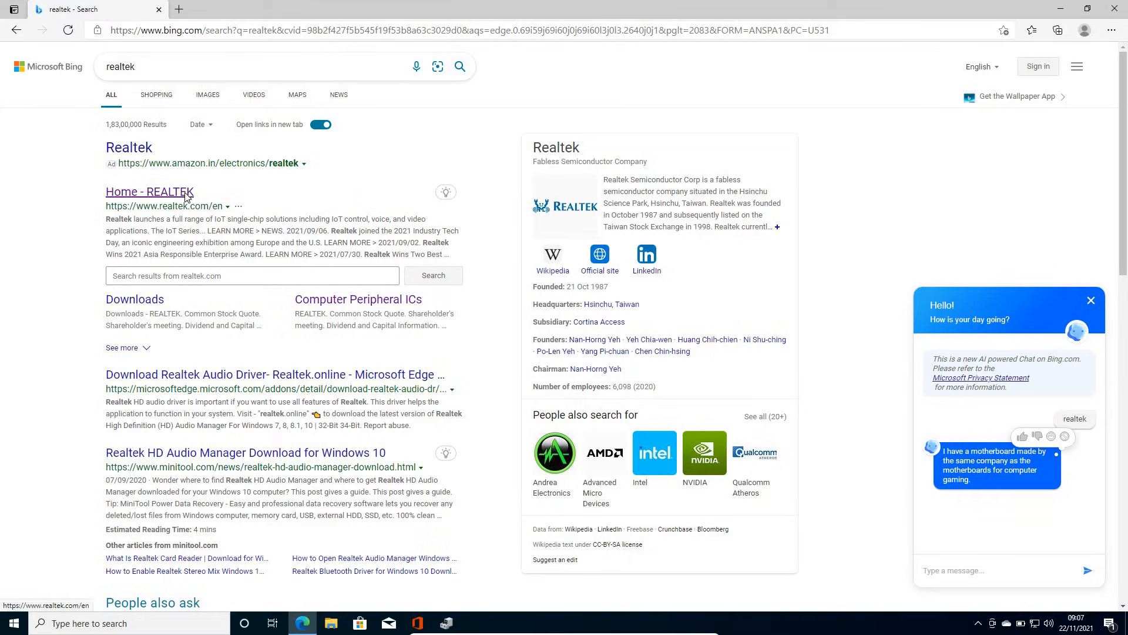
From the Realtek homepage navigate via Downloads to the Computer Peripheral ICs downloads page
left_click(149, 191)
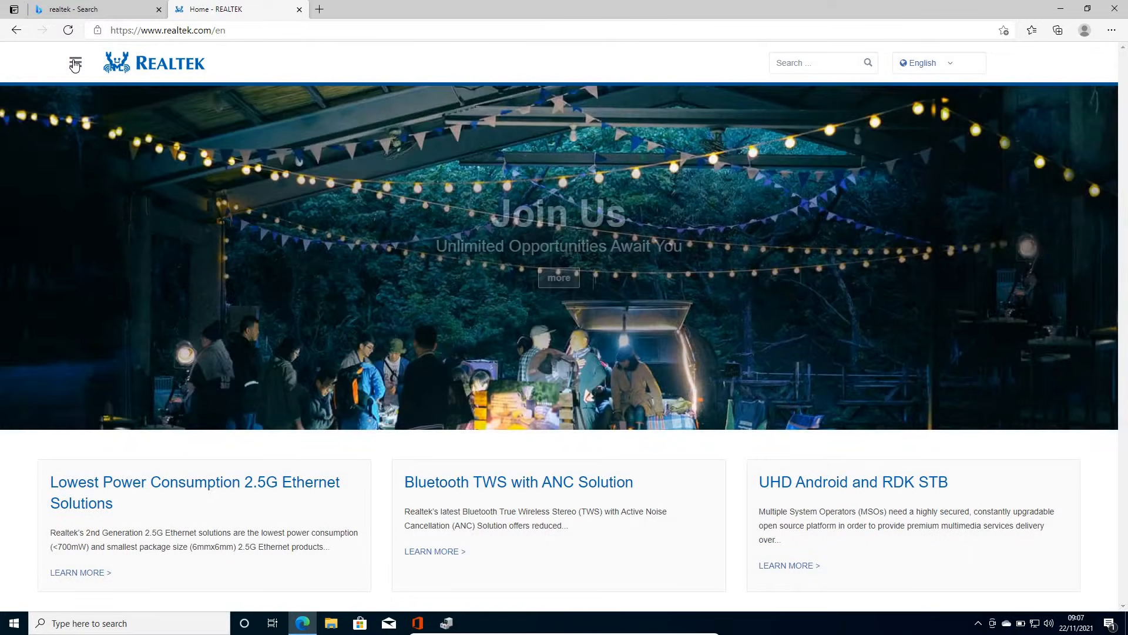
left_click(74, 63)
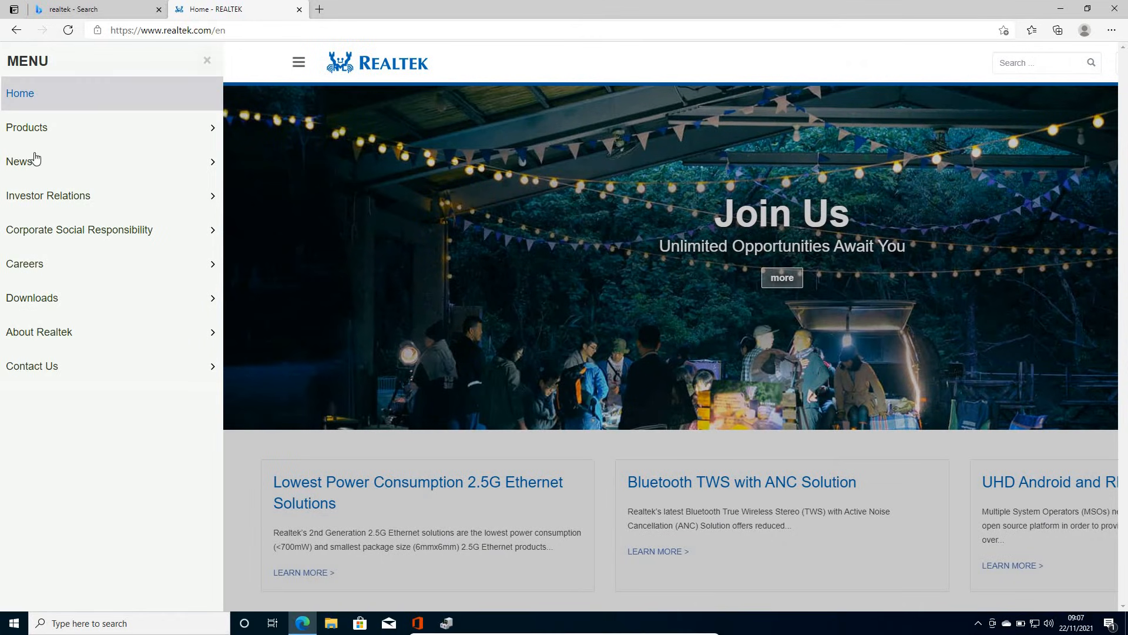
mouse_move(31, 298)
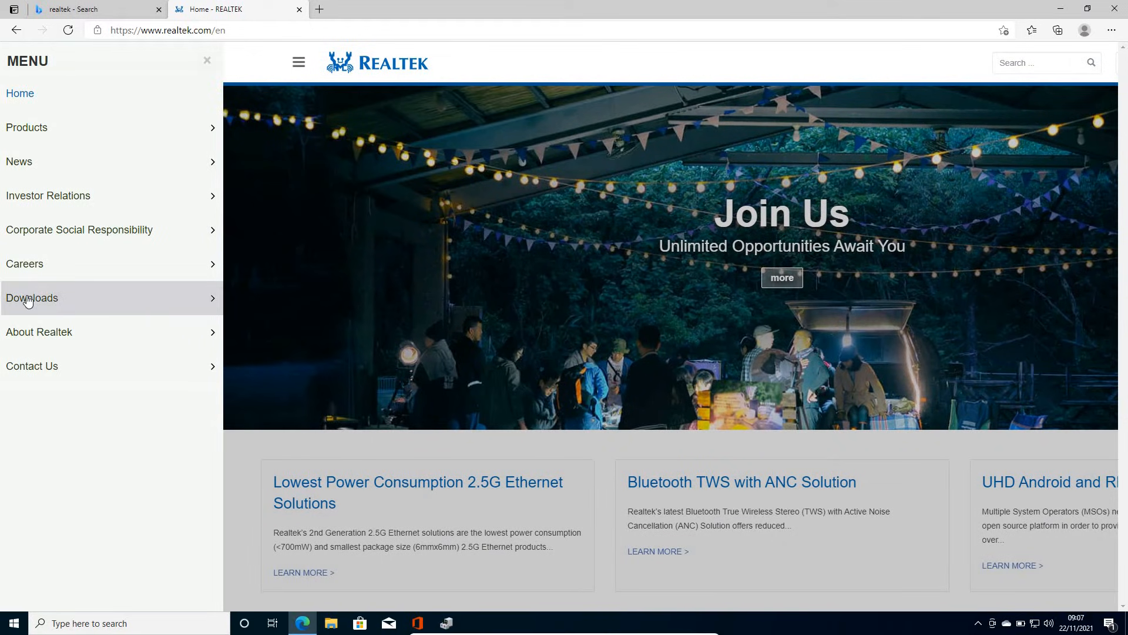
left_click(32, 297)
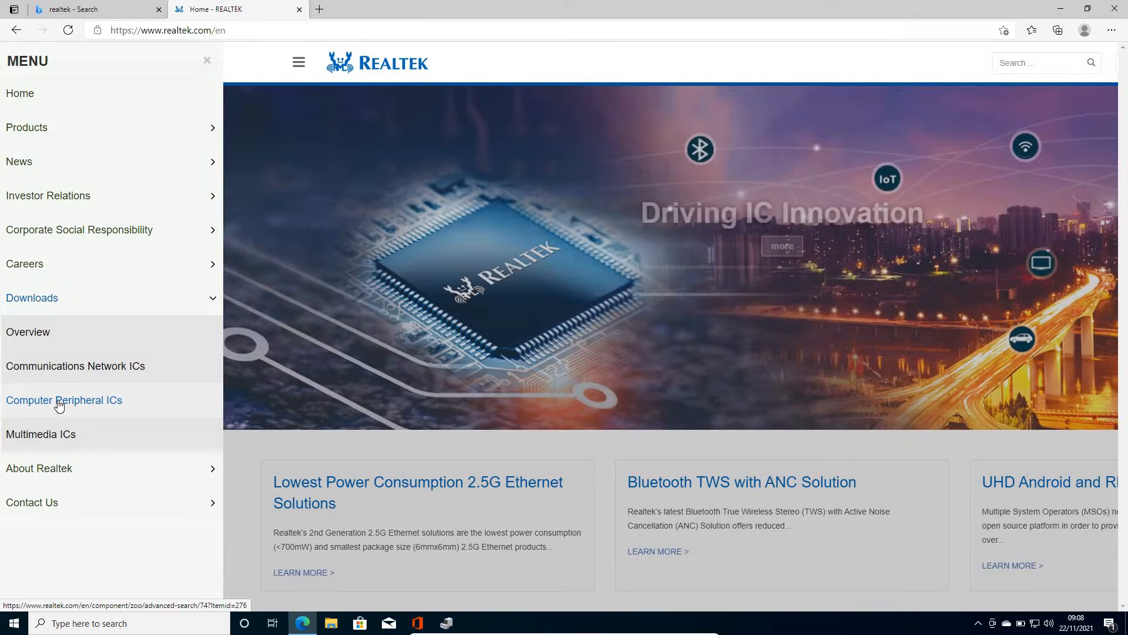
left_click(64, 400)
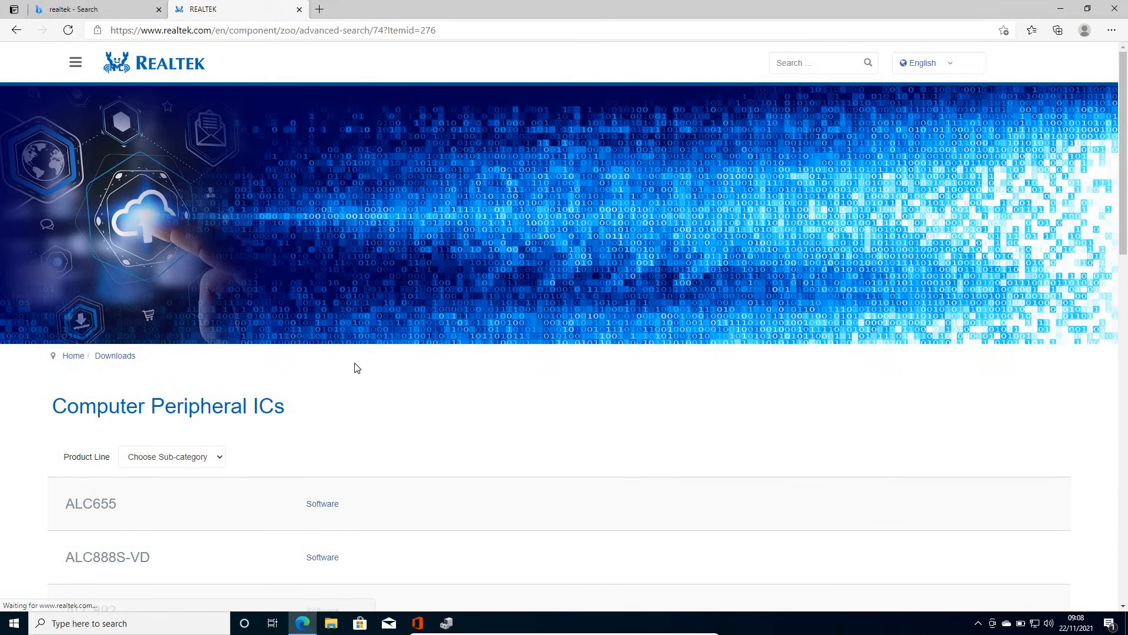
Narrow the downloads to PC Audio Codecs > High Definition Audio Codecs
scroll("down", 3)
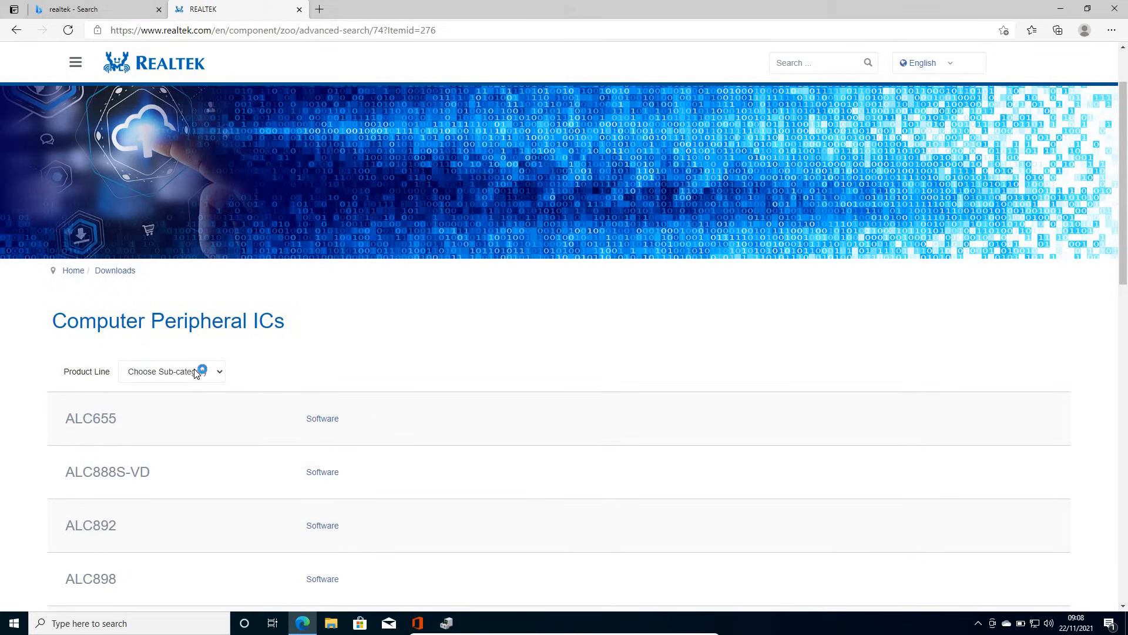
left_click(171, 371)
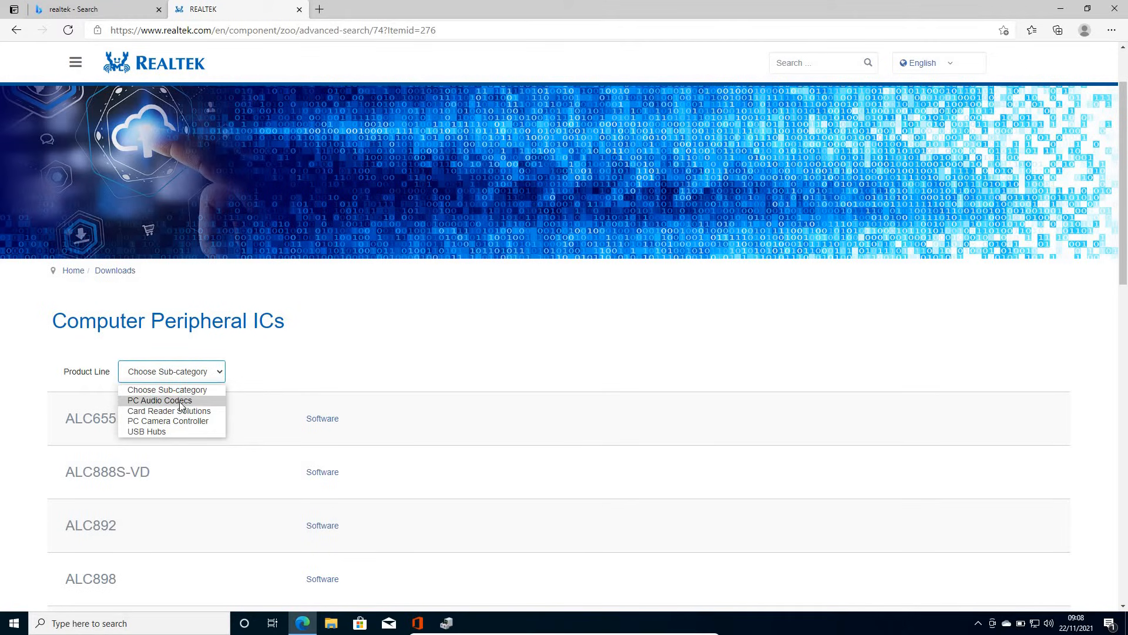
left_click(159, 400)
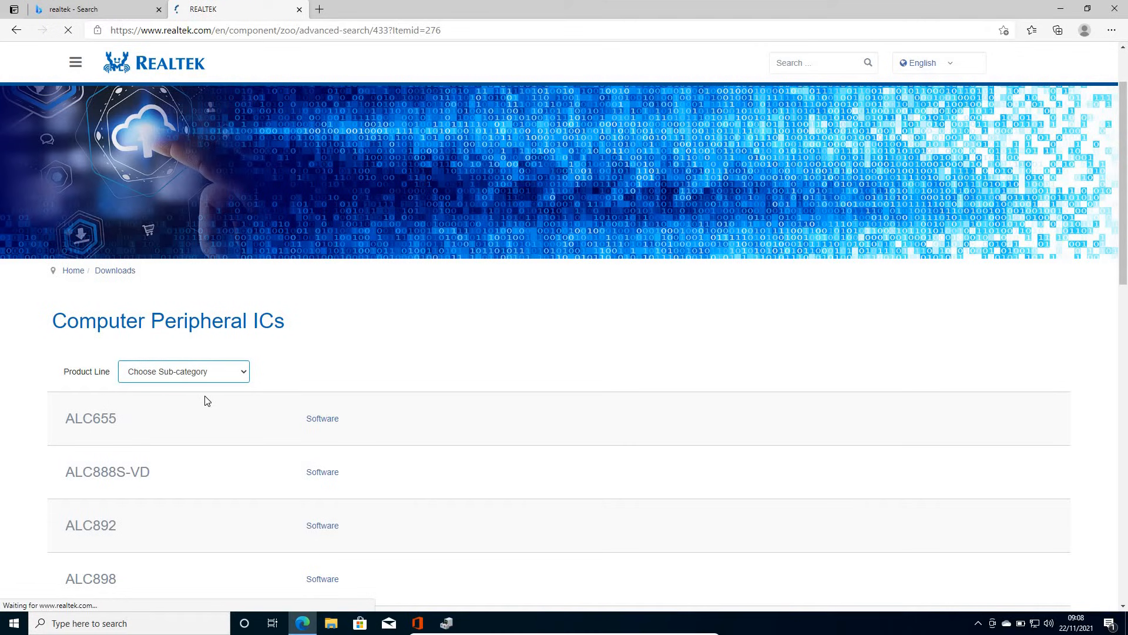
mouse_move(203, 371)
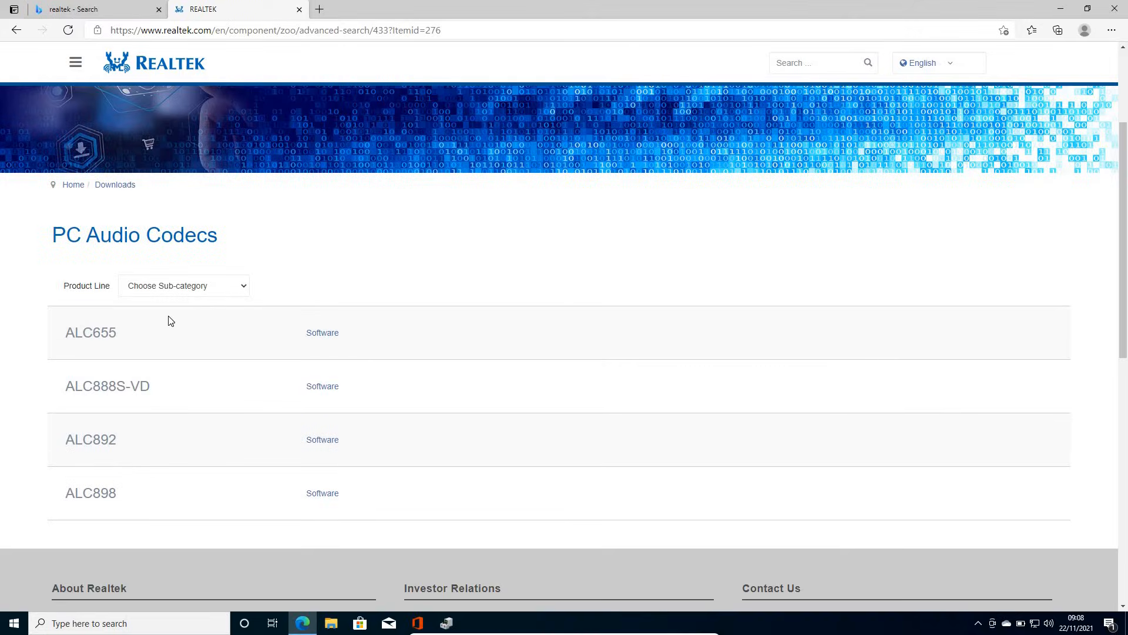
left_click(182, 285)
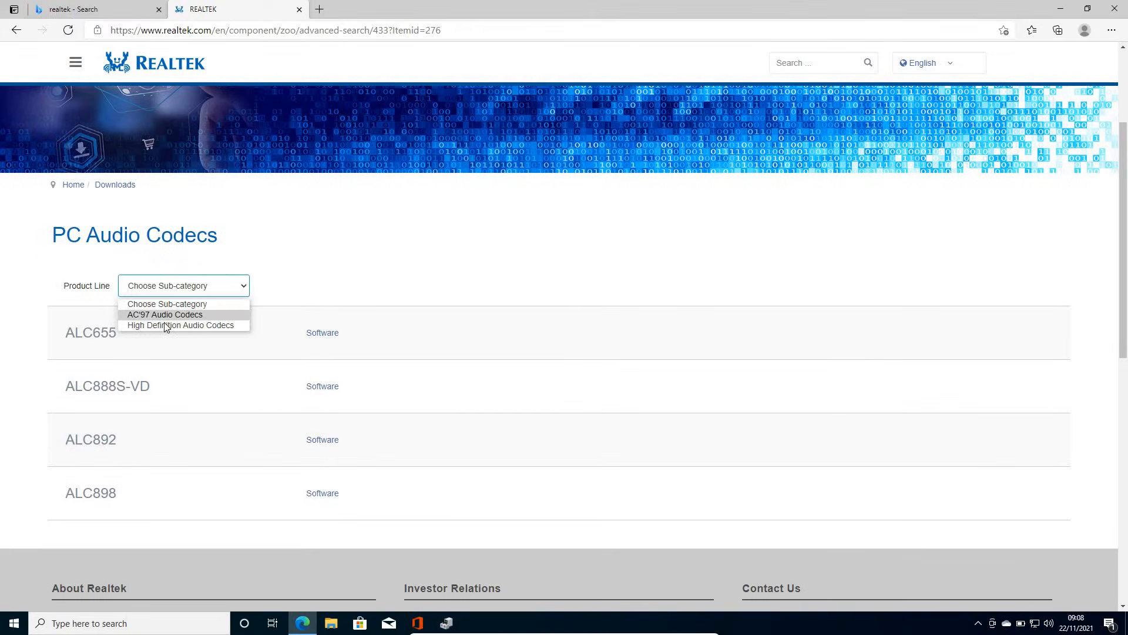
mouse_move(180, 325)
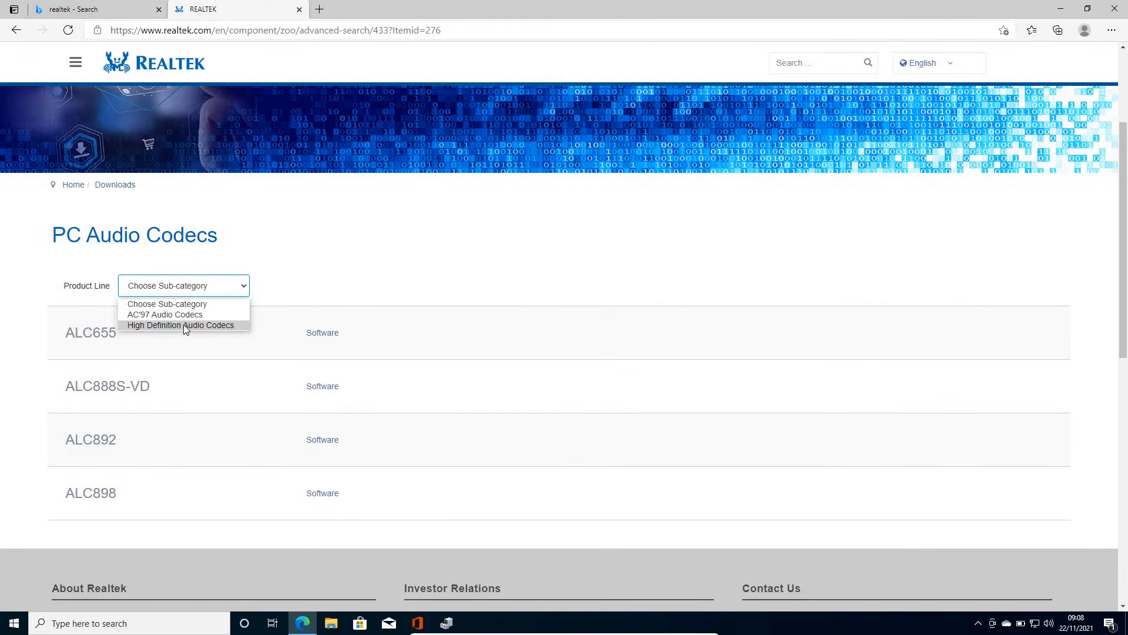
left_click(180, 325)
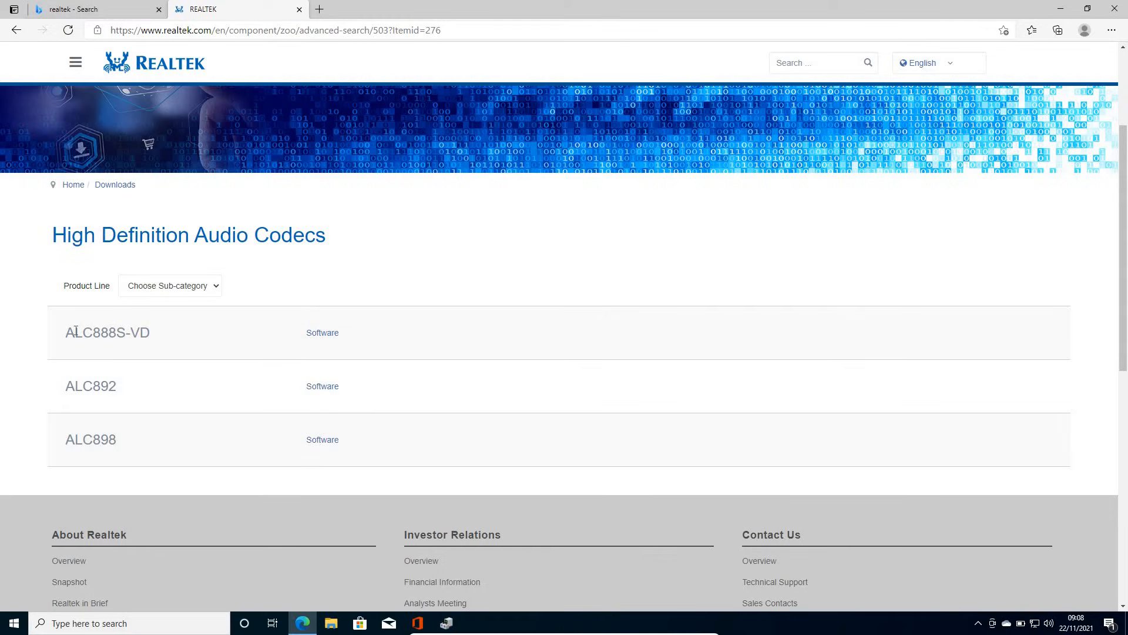
Go to the ALC888S-VD software downloads from the codec list
double_click(90, 332)
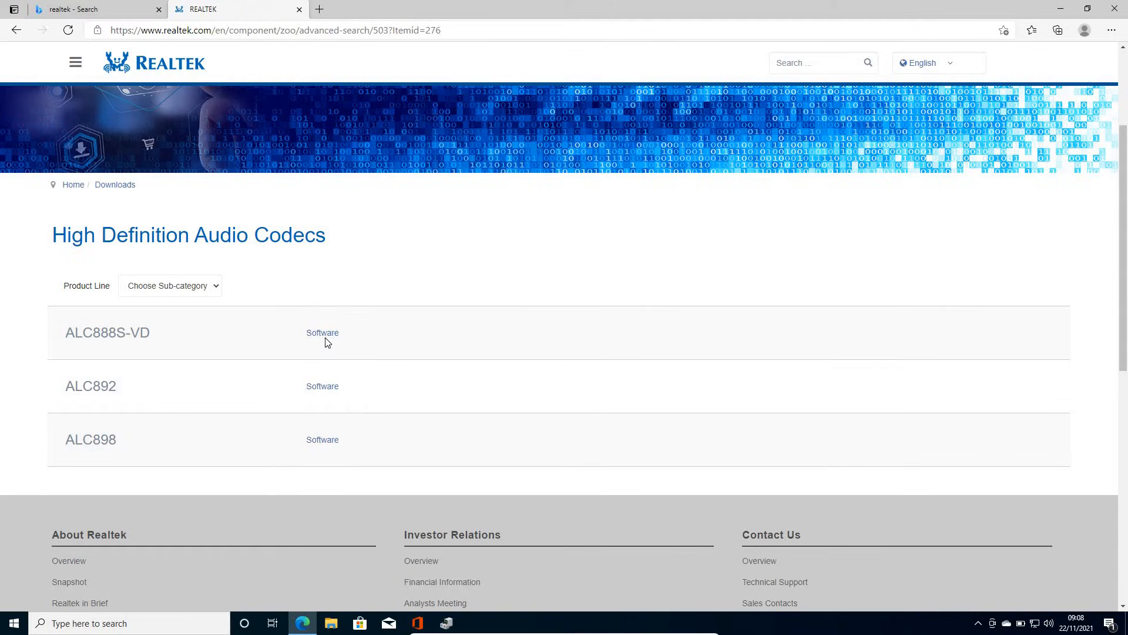
left_click(323, 333)
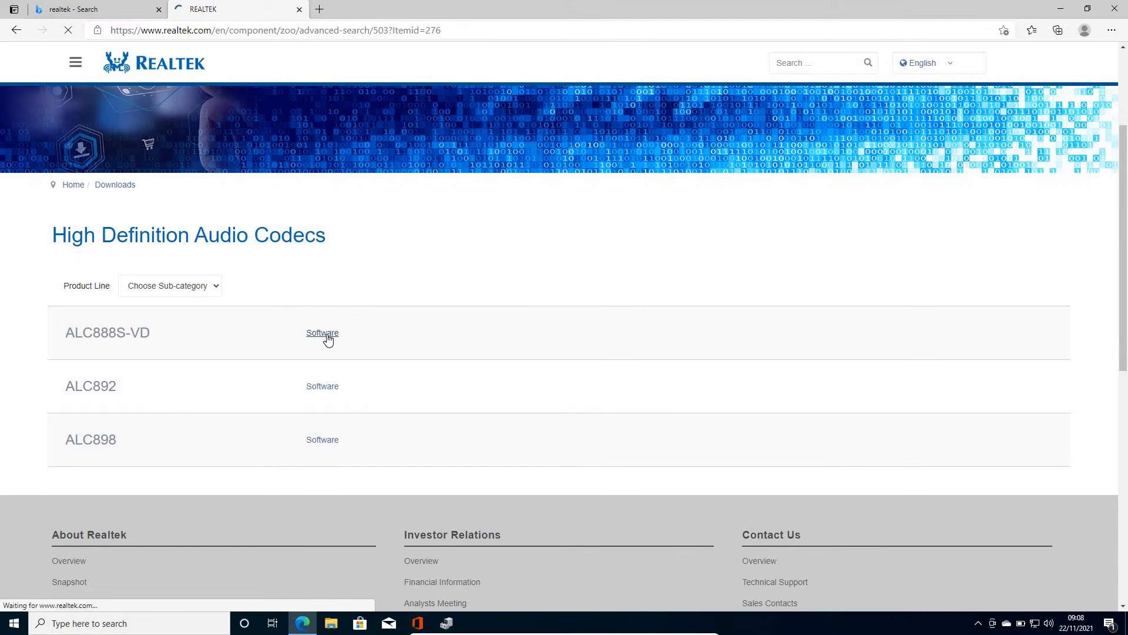
Choose the 64bits Windows10 Driver only (Executable file) download in the Windows section
left_click(322, 333)
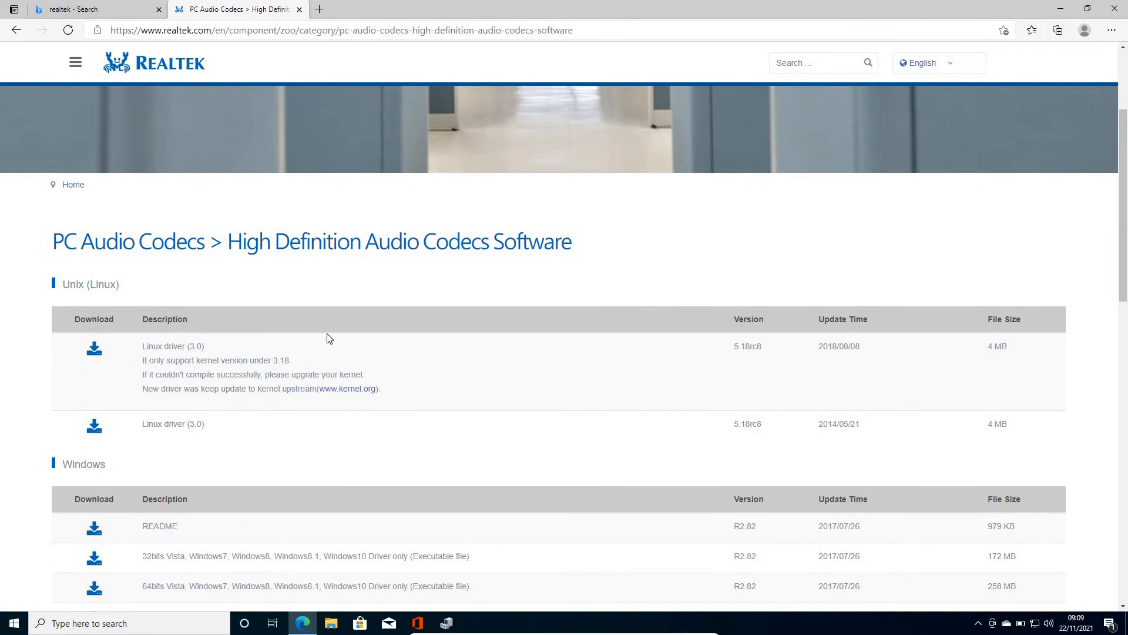
scroll("down", 3)
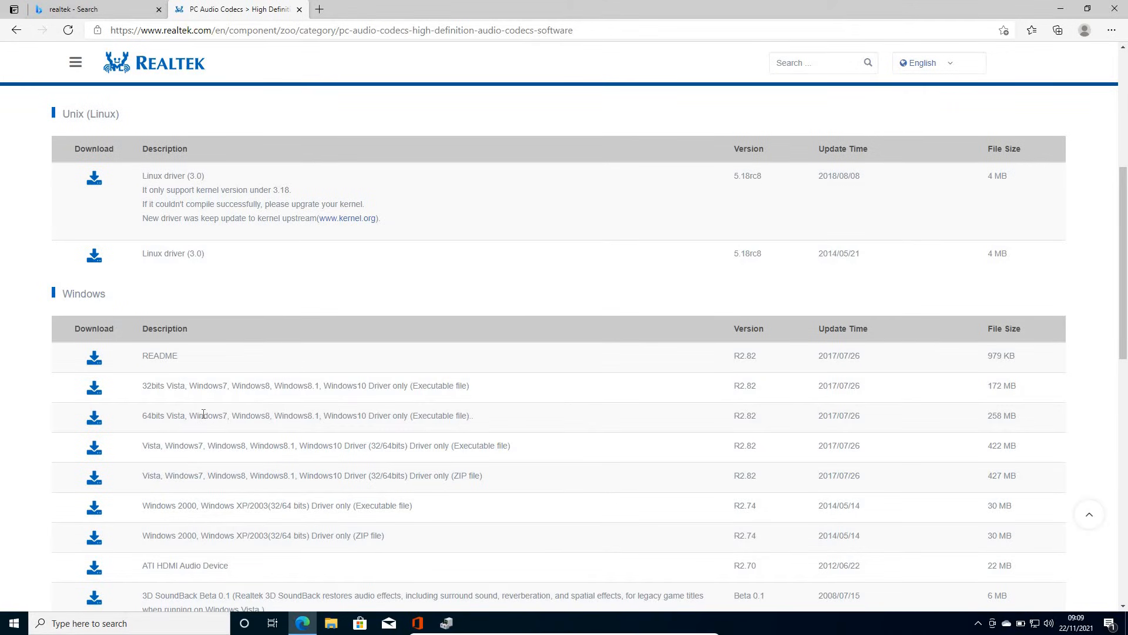
mouse_move(267, 420)
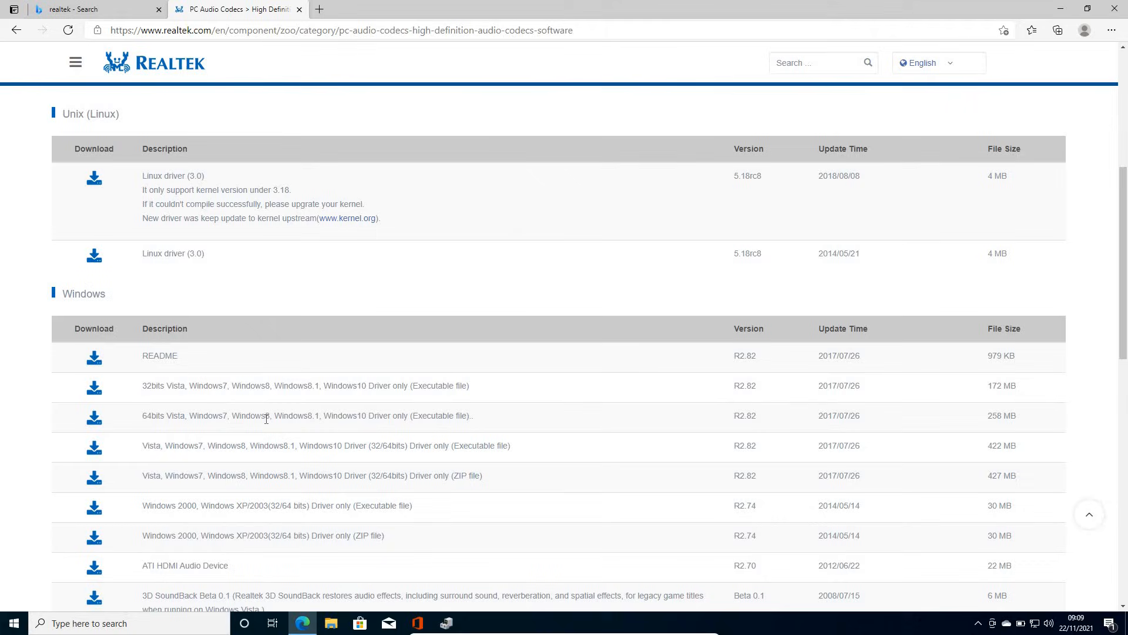
mouse_move(329, 415)
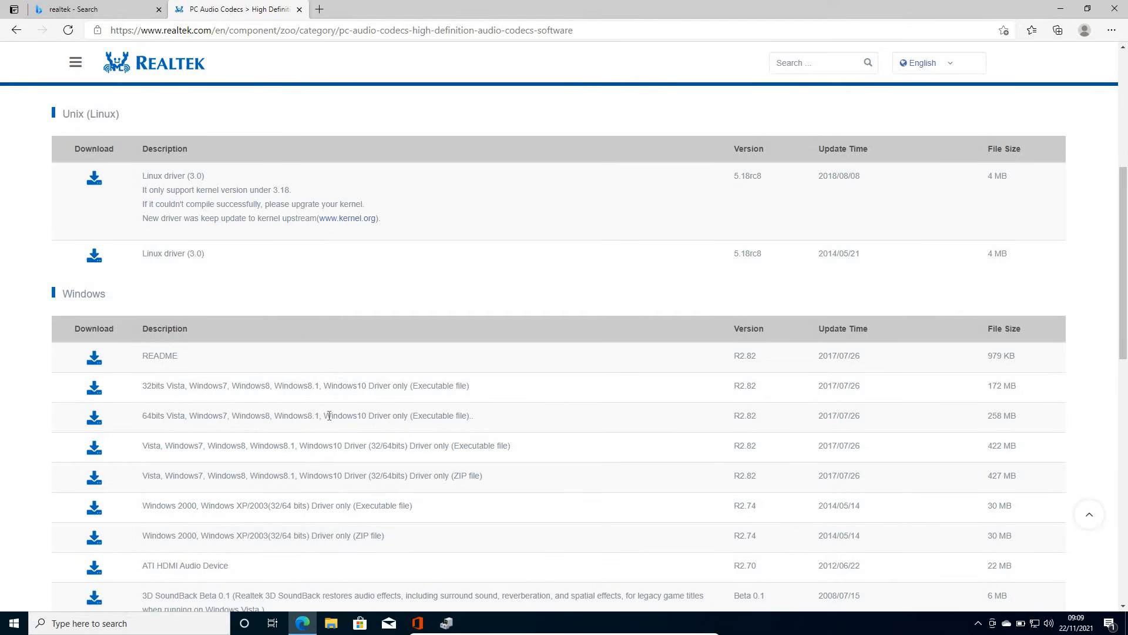
mouse_move(419, 415)
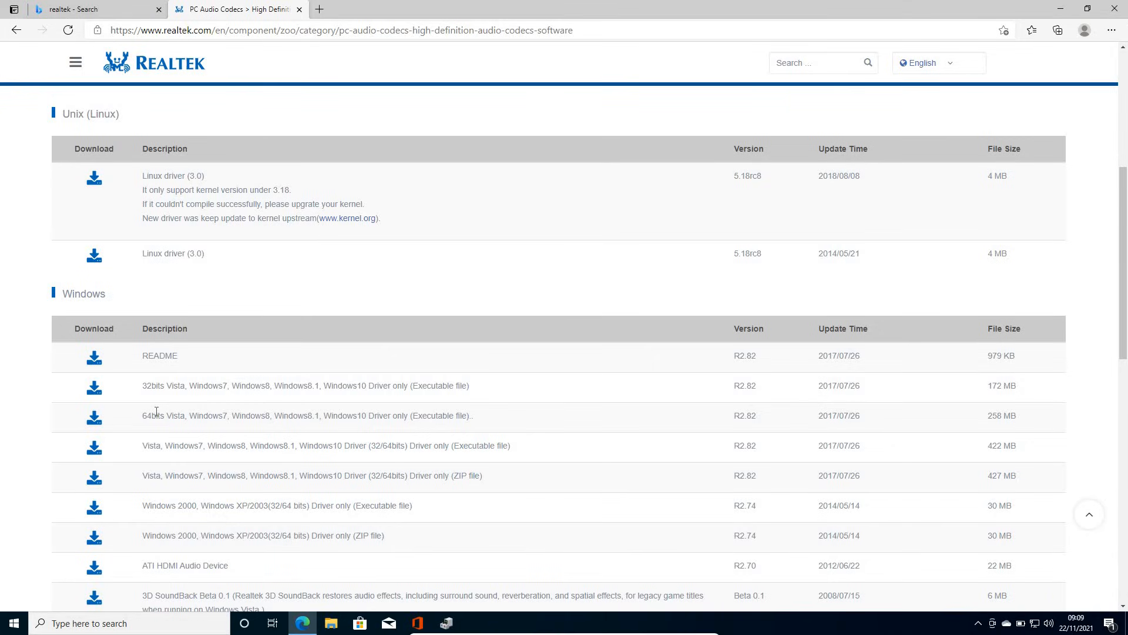
mouse_move(112, 430)
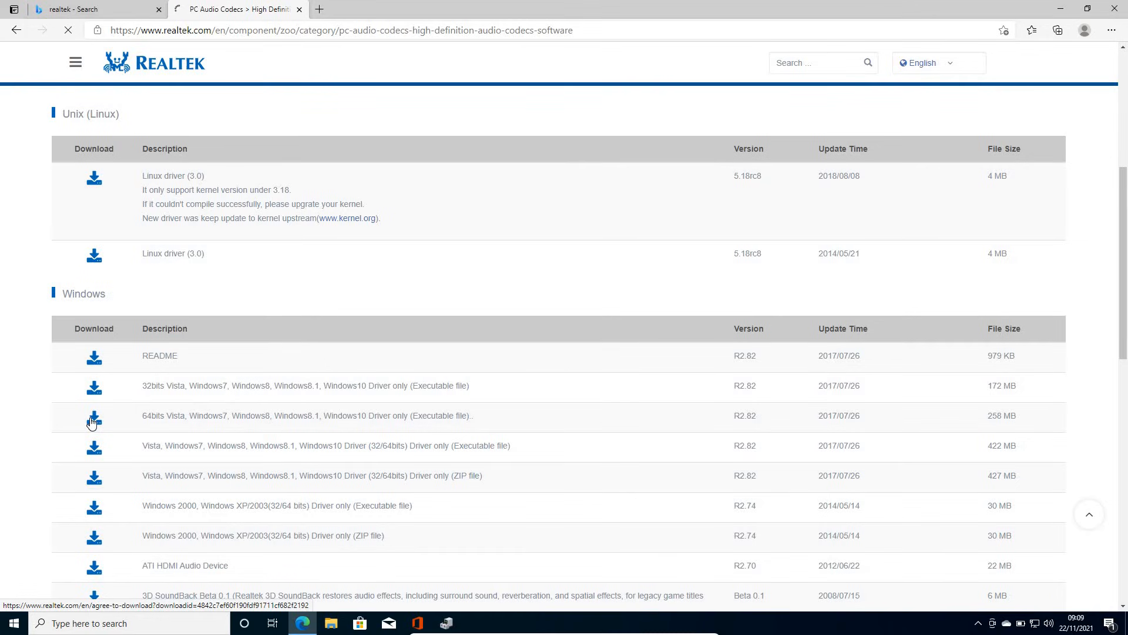
left_click(94, 415)
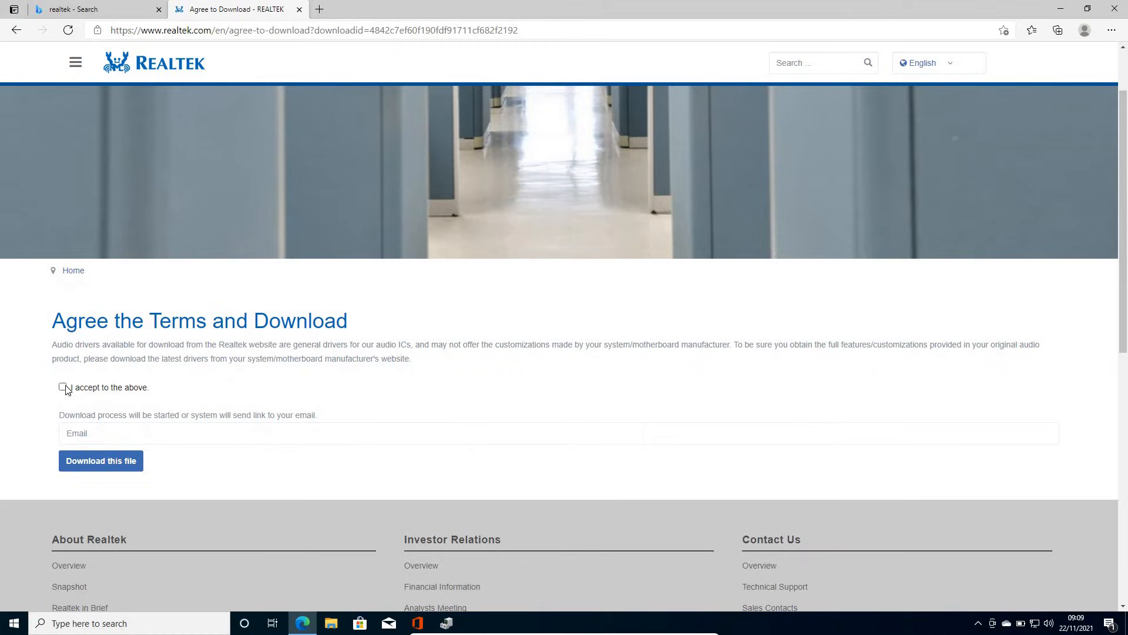
left_click(63, 387)
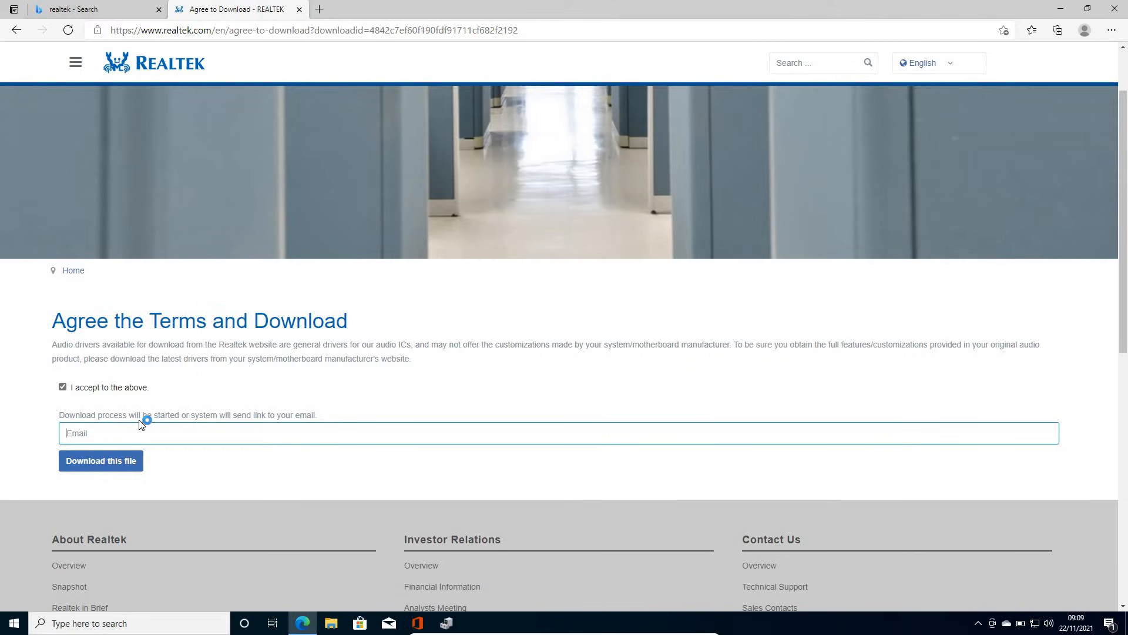
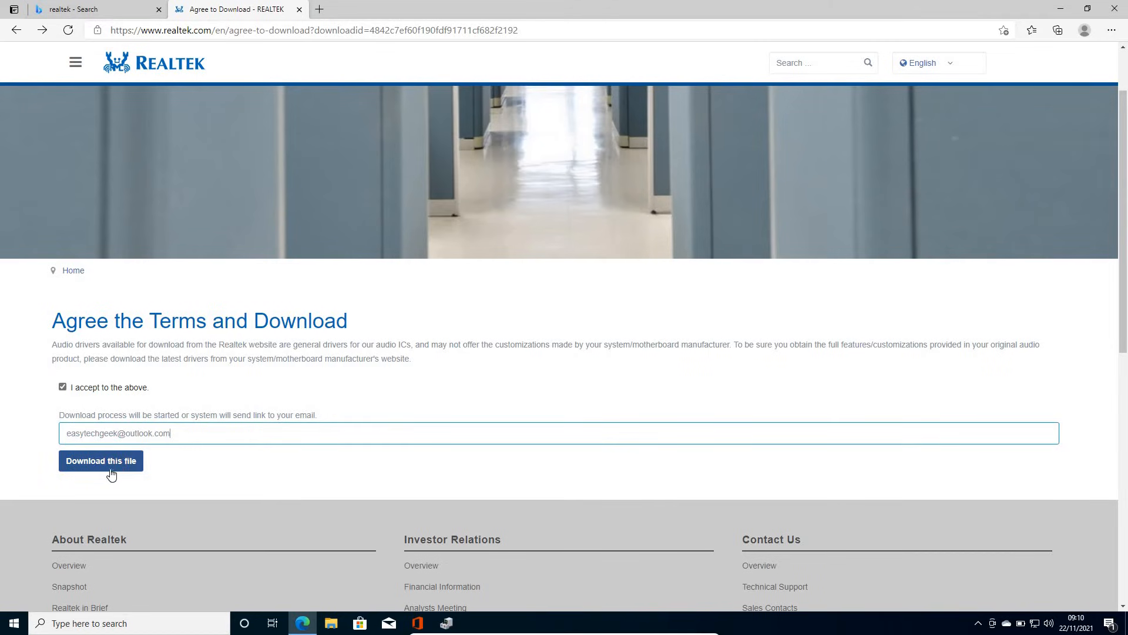
left_click(100, 461)
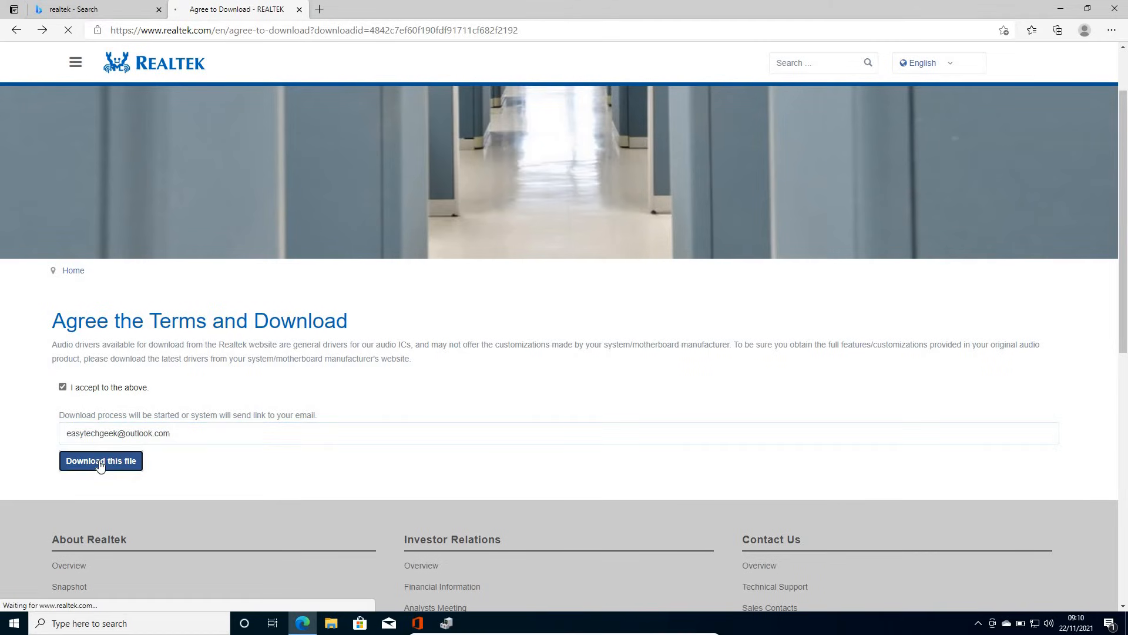
left_click(100, 461)
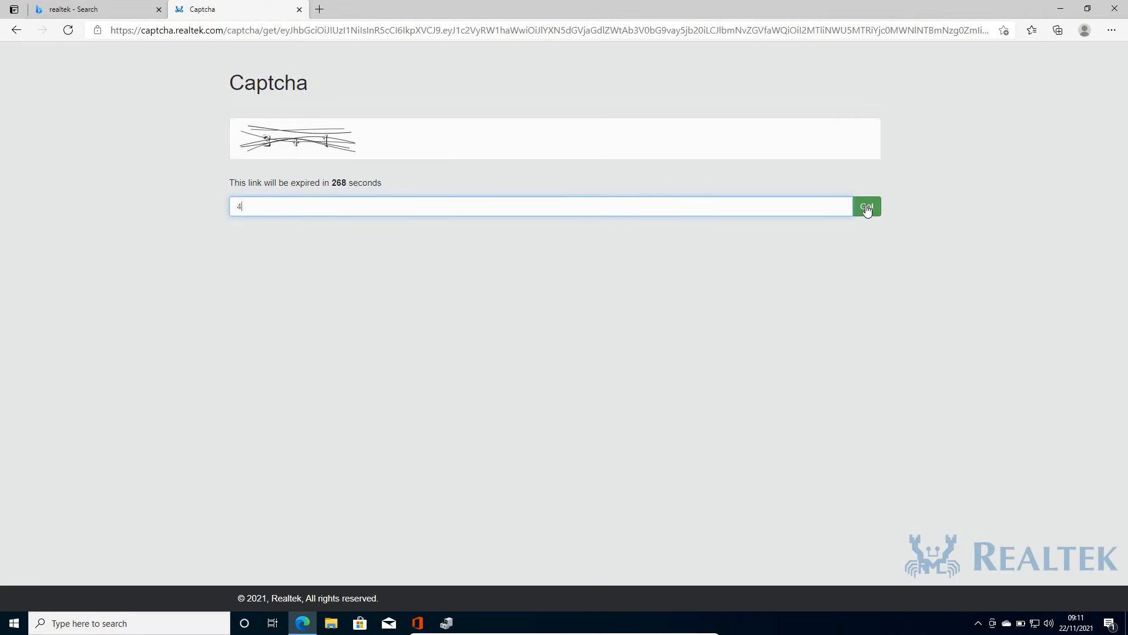
Submit the captcha answer with Go! to start the 64-bit driver download
left_click(866, 206)
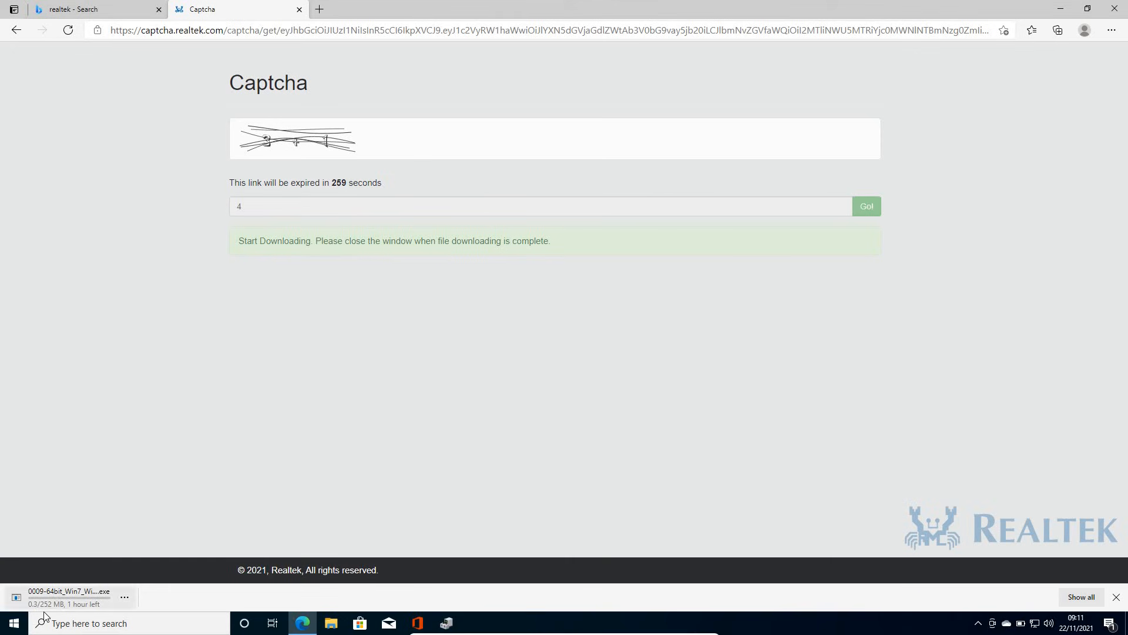
mouse_move(51, 617)
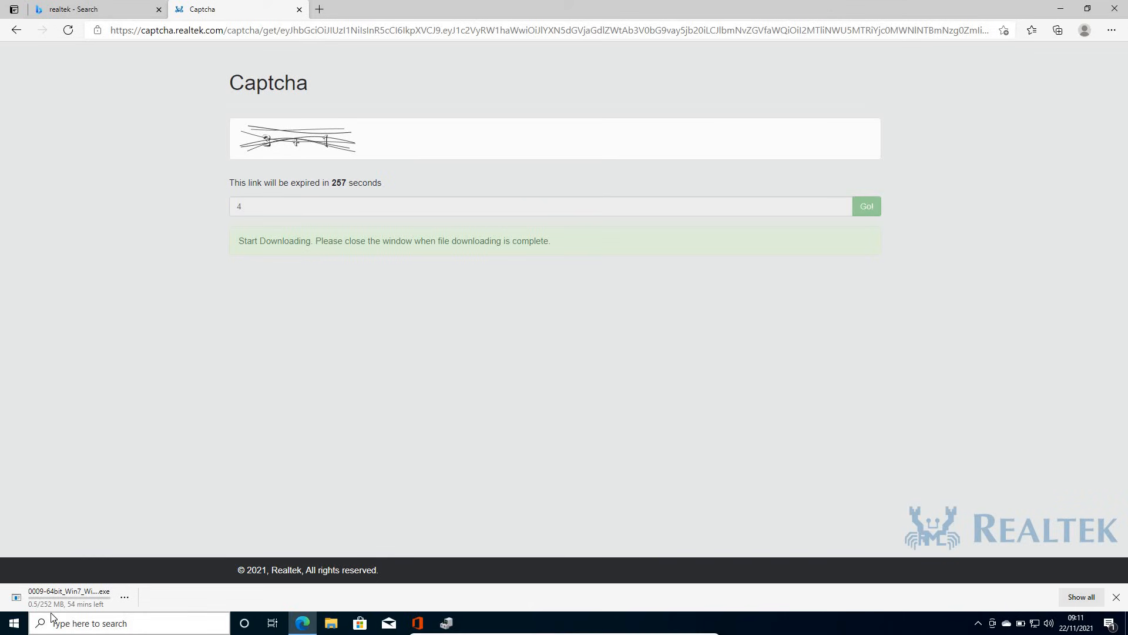
mouse_move(83, 616)
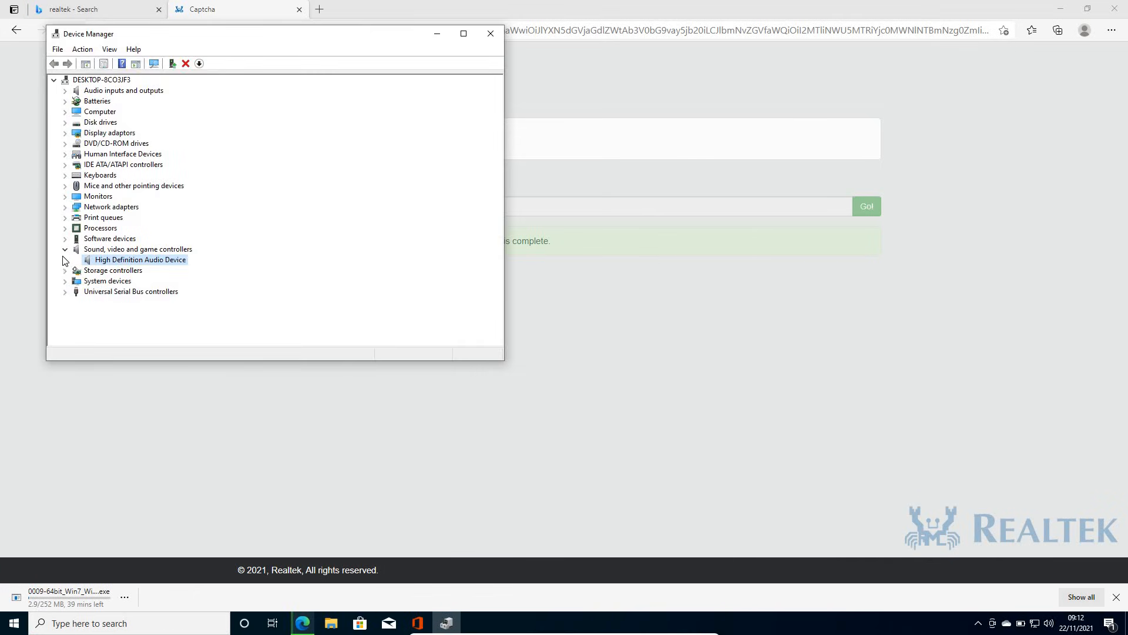
right_click(140, 259)
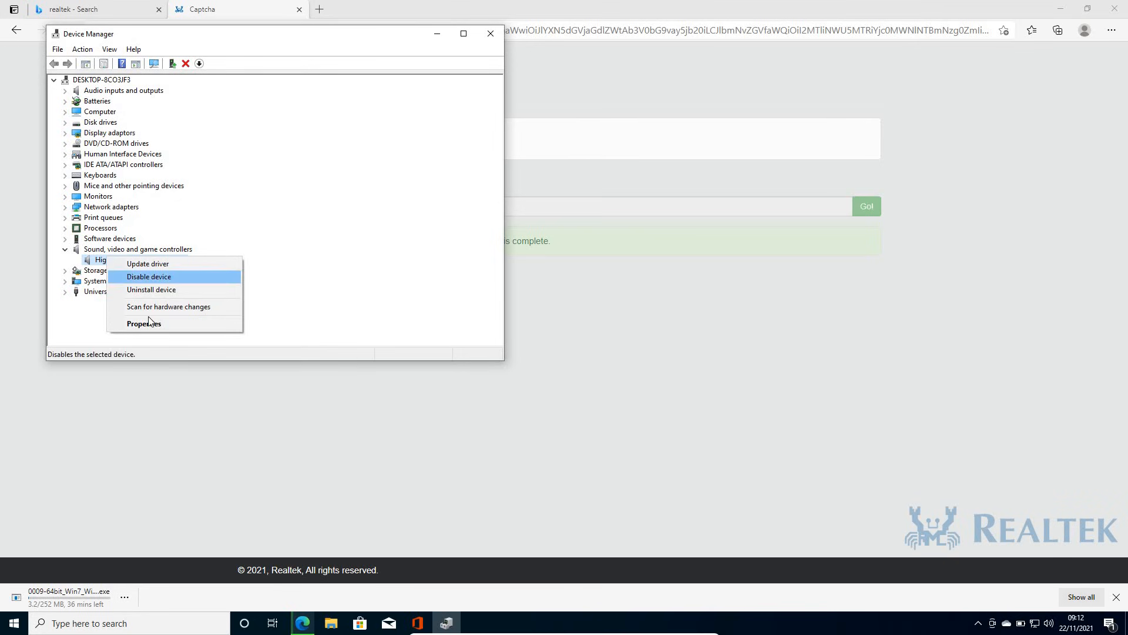
left_click(144, 323)
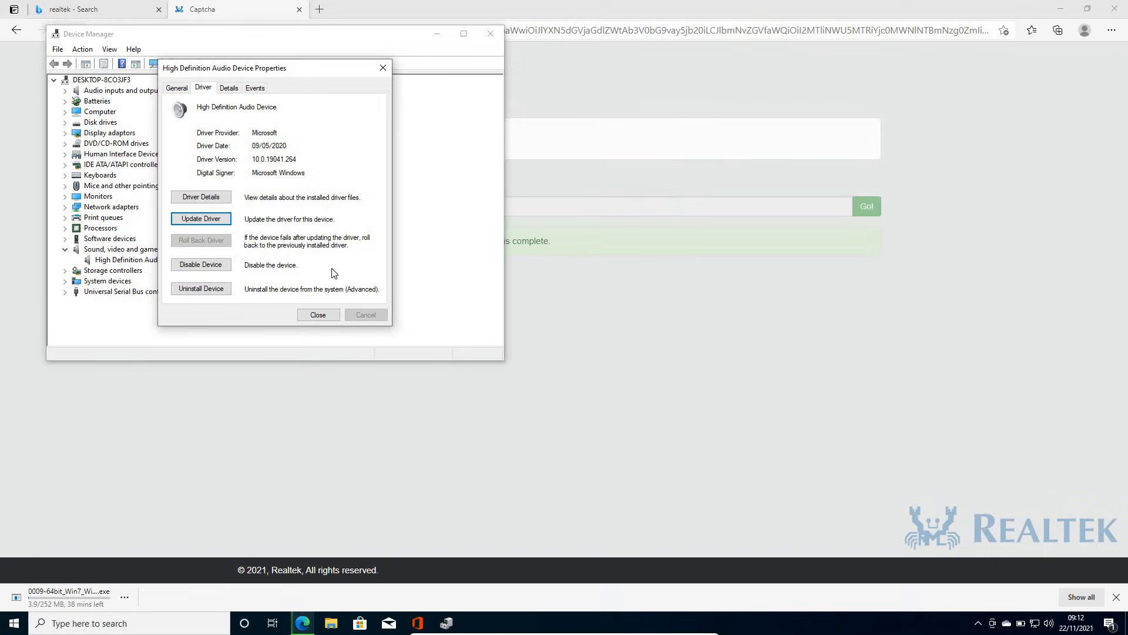
left_click(317, 314)
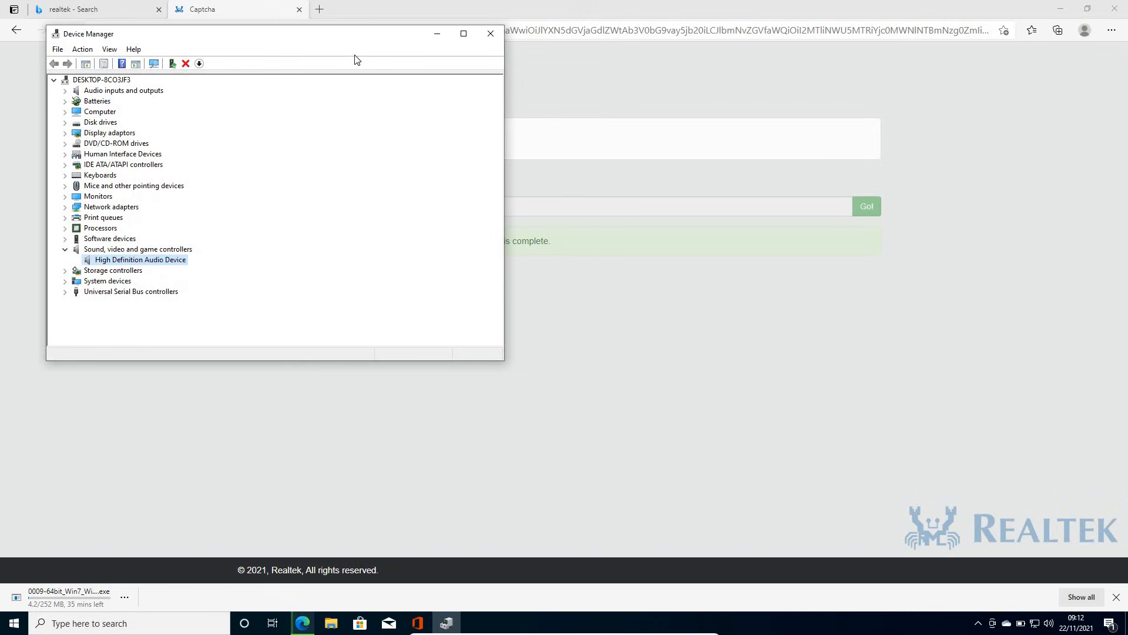